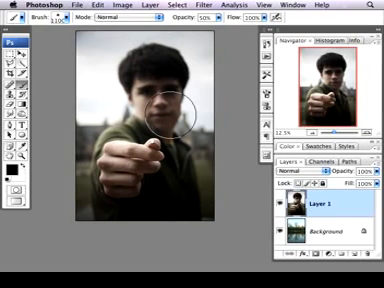
pyautogui.moveTo(95, 90)
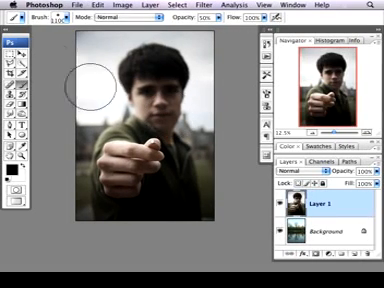
# Select the Eraser tool to start trimming the boy photo down to his hand.
pyautogui.click(8, 58)
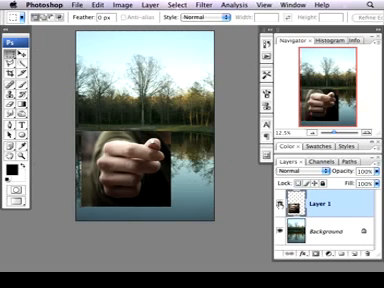
pyautogui.moveTo(190, 57)
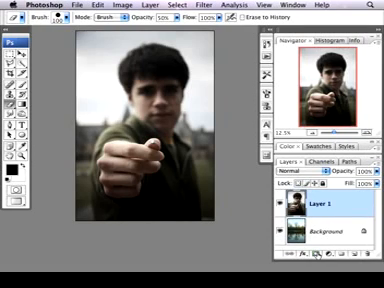
pyautogui.moveTo(310, 268)
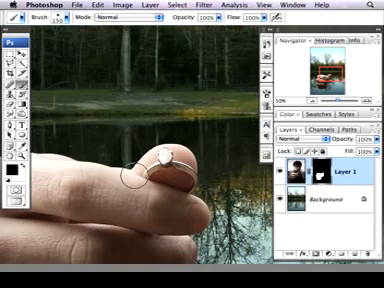
pyautogui.moveTo(207, 172)
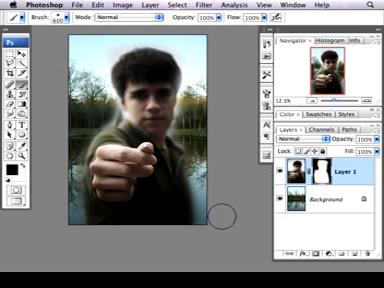
pyautogui.moveTo(222, 217)
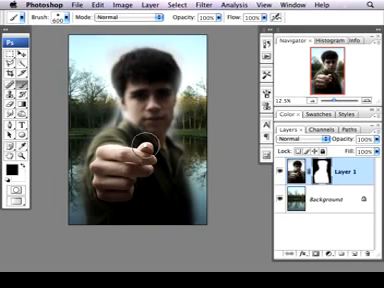
pyautogui.moveTo(143, 197)
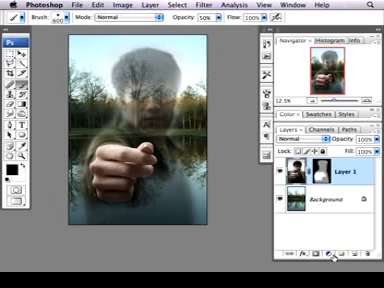
# Add a Curves adjustment layer and bend the RGB curve to boost contrast.
pyautogui.click(326, 258)
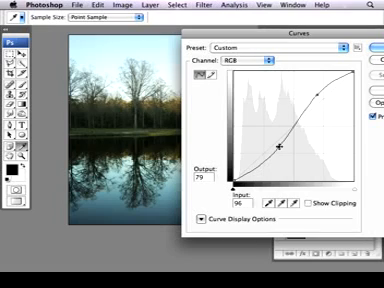
pyautogui.moveTo(281, 147); pyautogui.dragTo(283, 150)
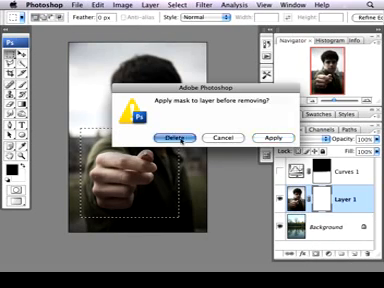
# Discard Layer 1's mask without applying it and keep the blend mode at Normal.
pyautogui.click(179, 135)
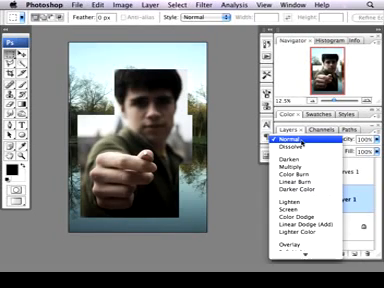
pyautogui.click(290, 144)
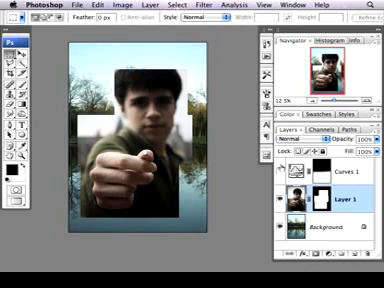